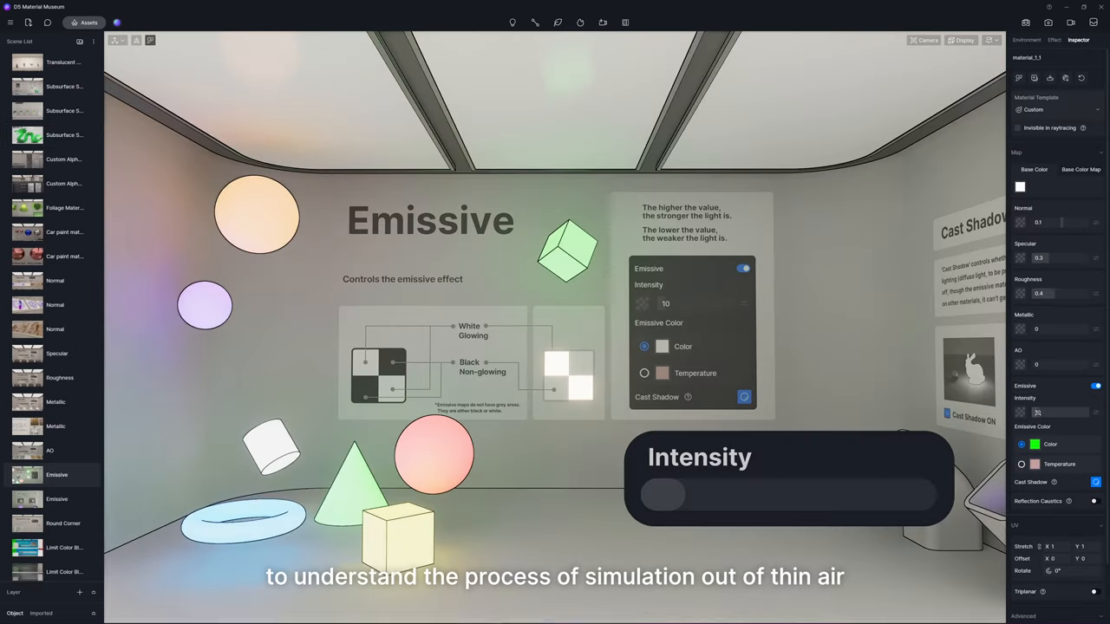
# Bring up the Base Color Map scene, showing its sample texture panels on a shelf
pyautogui.moveTo(659, 494); pyautogui.dragTo(928, 494)
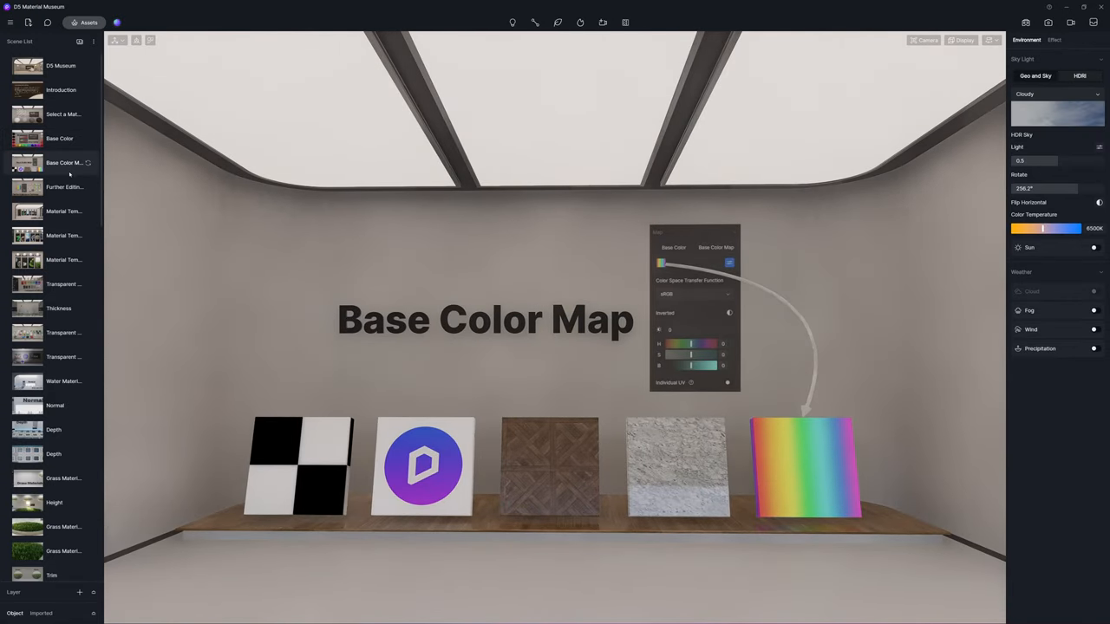
# Visit the Further Editing on Textures and Metal Caustics scenes, then go to the 1F staircase scene
pyautogui.click(64, 187)
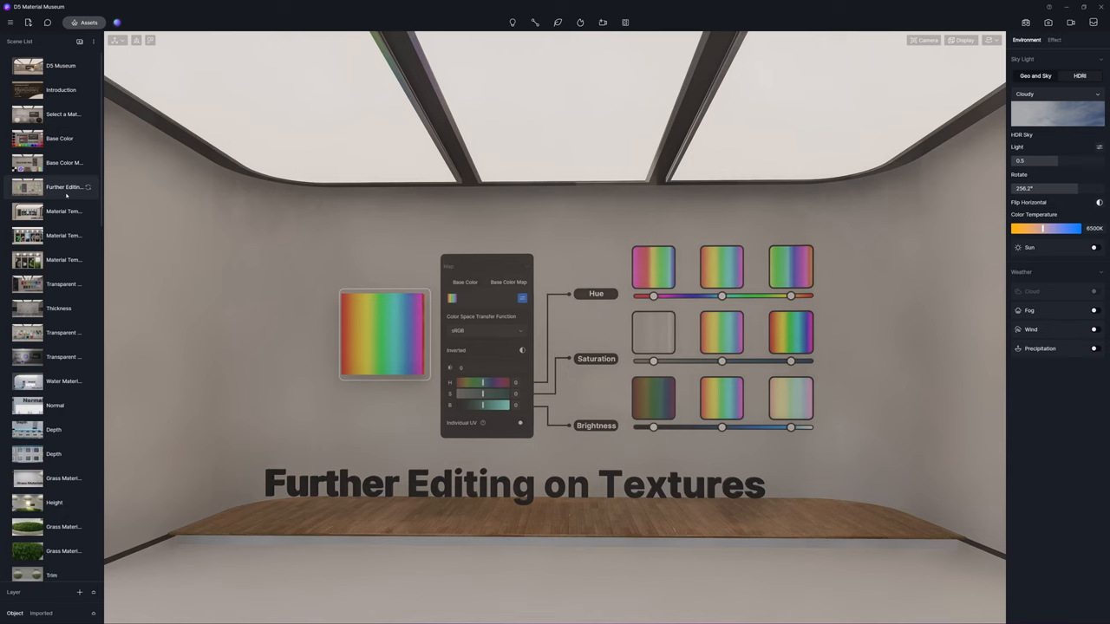
pyautogui.click(1077, 39)
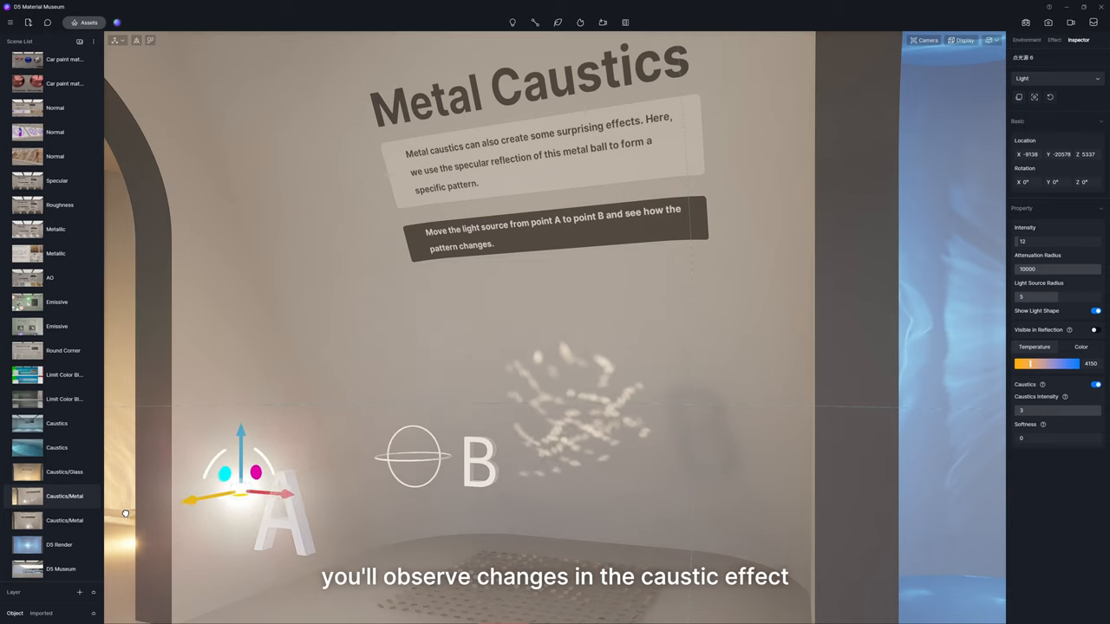
pyautogui.moveTo(241, 477); pyautogui.dragTo(414, 451)
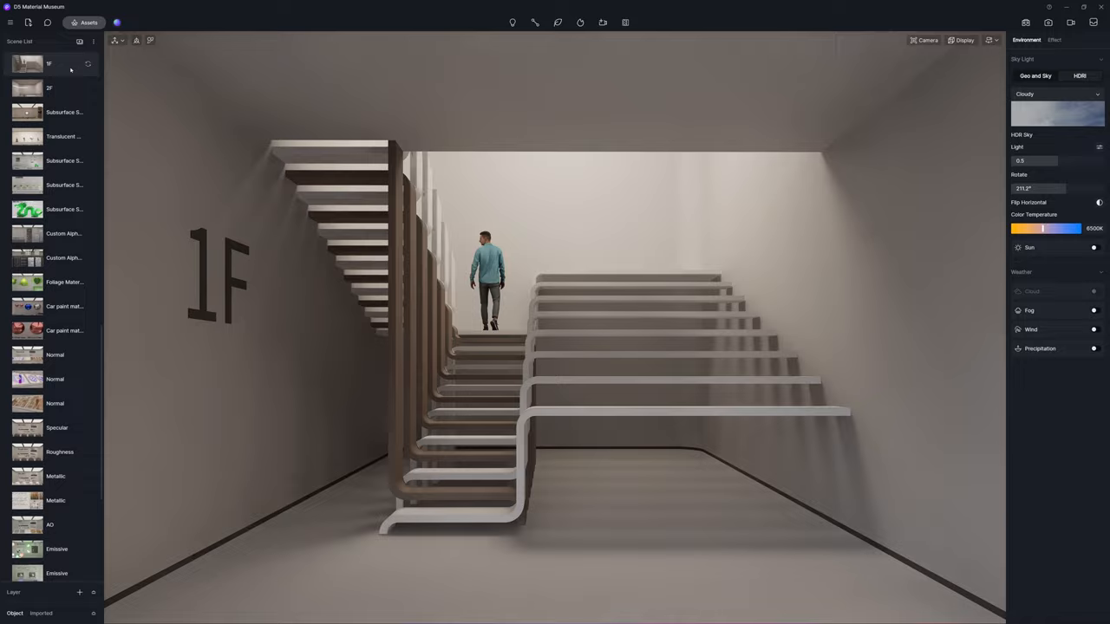
# Visit the 2F, Subsurface Scattering and Translucent Stone Plate scenes, then the AO room
pyautogui.click(49, 88)
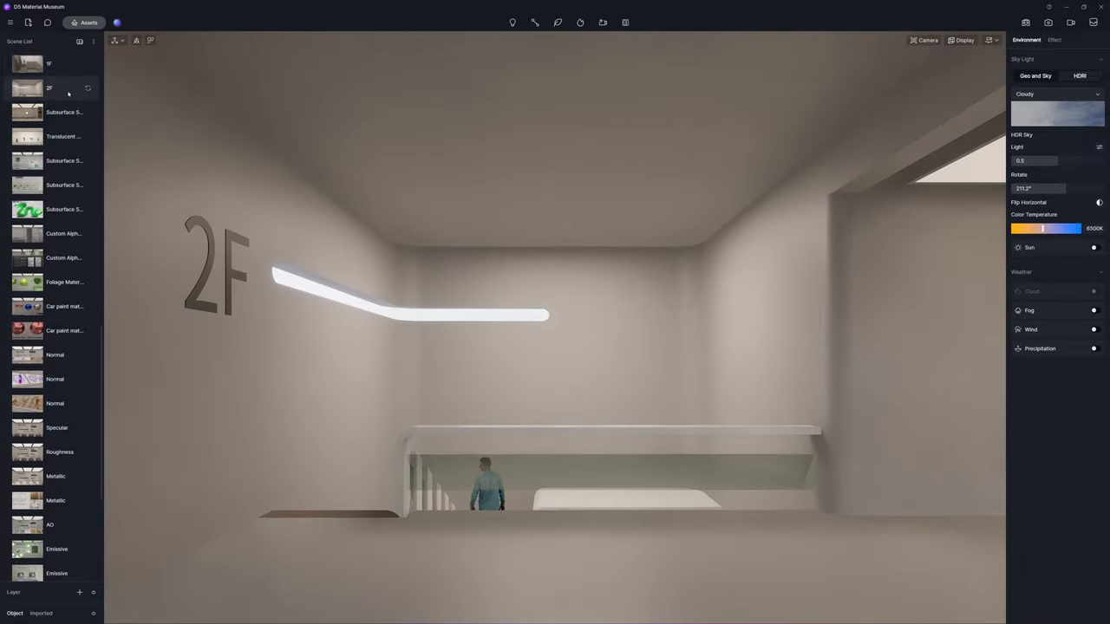
pyautogui.click(63, 112)
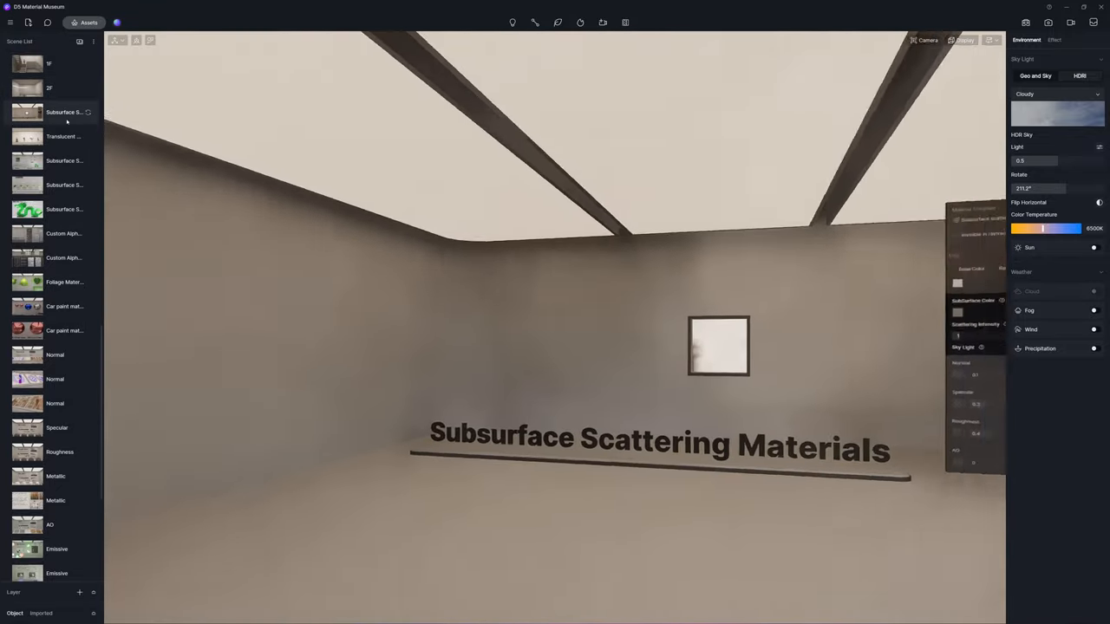
pyautogui.click(62, 136)
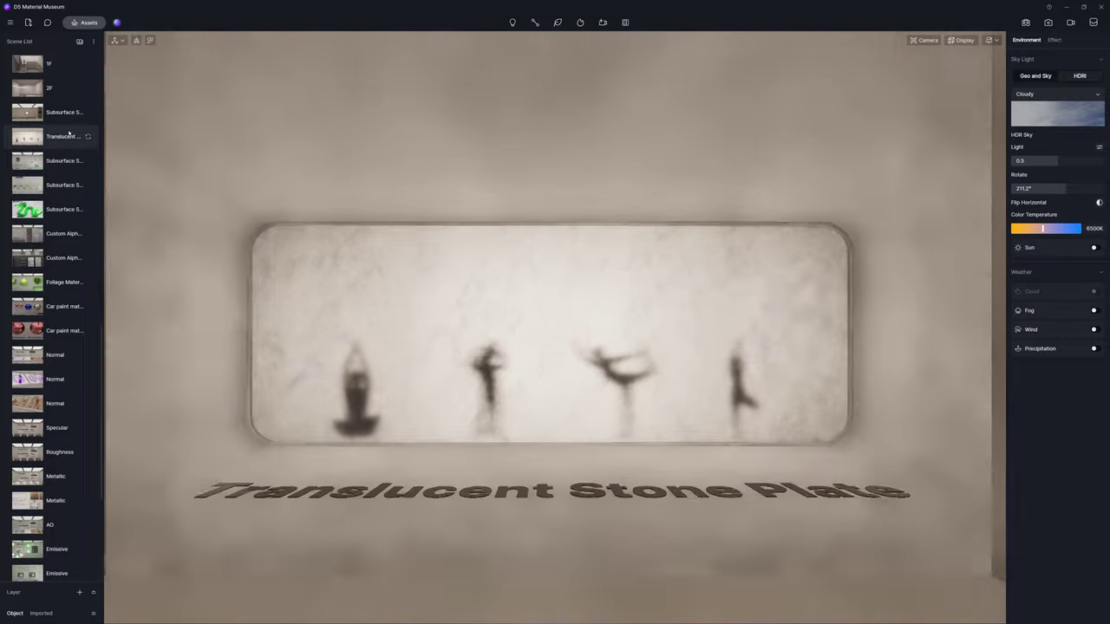
pyautogui.click(65, 185)
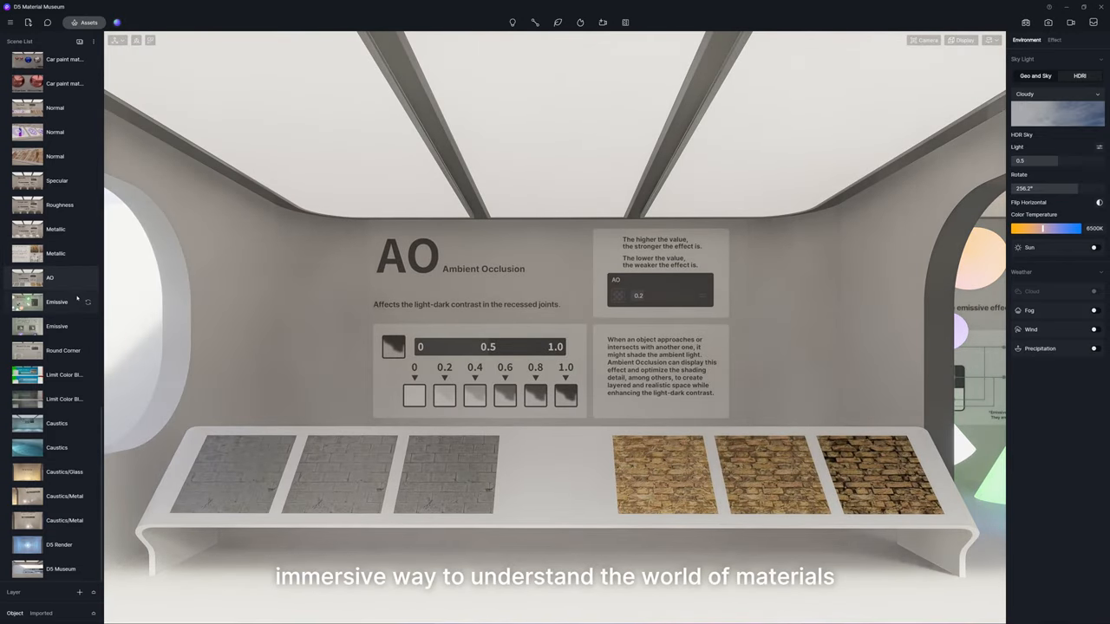
# Visit the Emissive, Round Corner and Limit Color Bleeding scenes, then the Water Caustics room
pyautogui.click(57, 302)
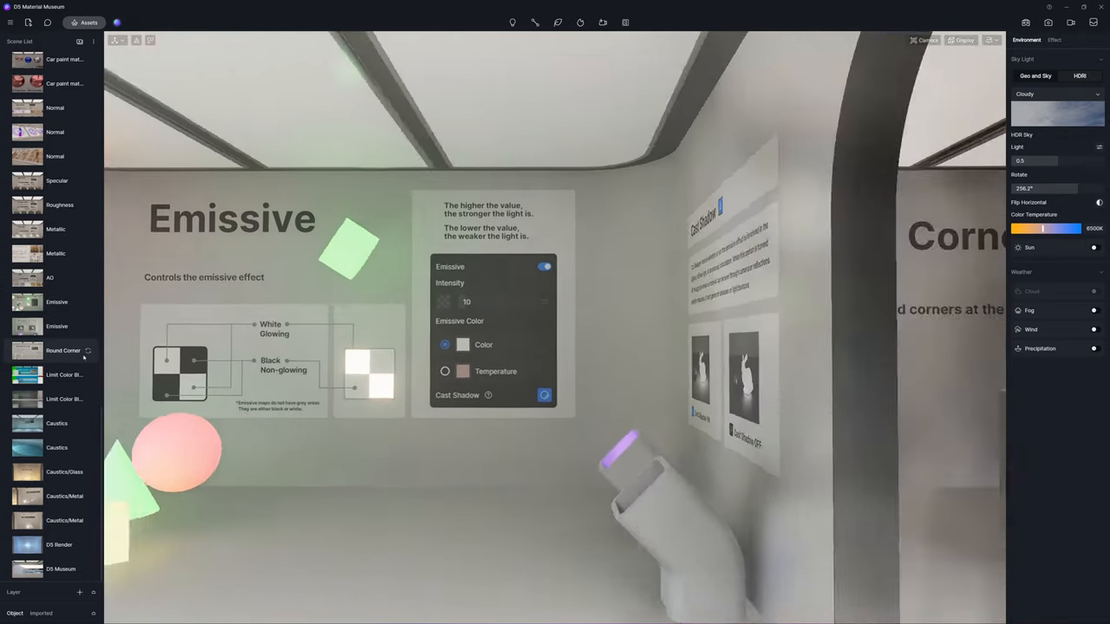
pyautogui.click(62, 350)
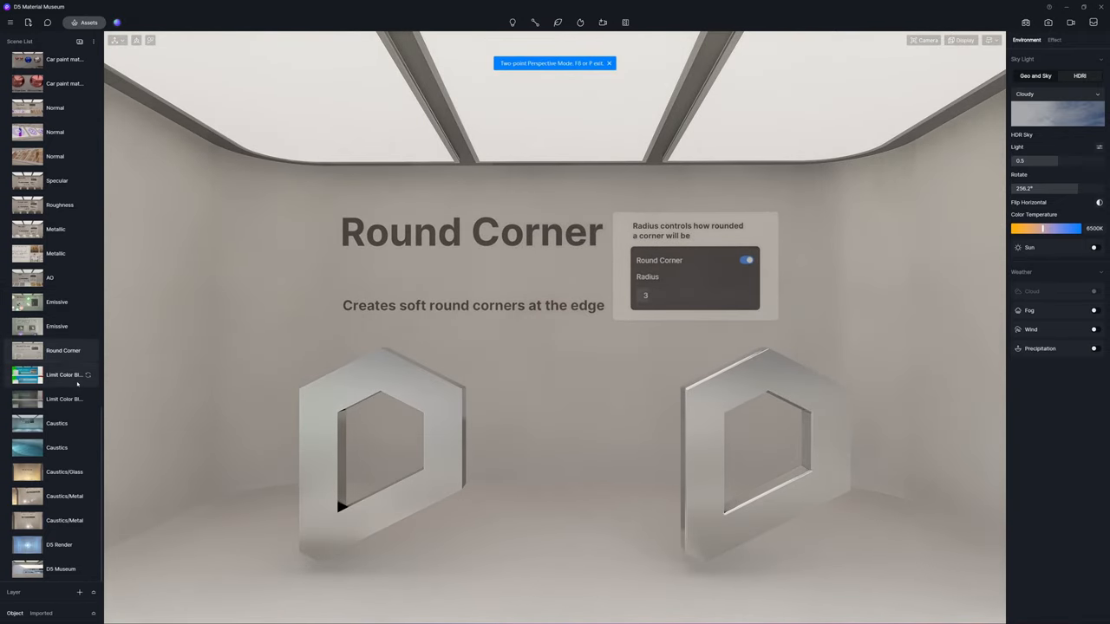
pyautogui.click(52, 375)
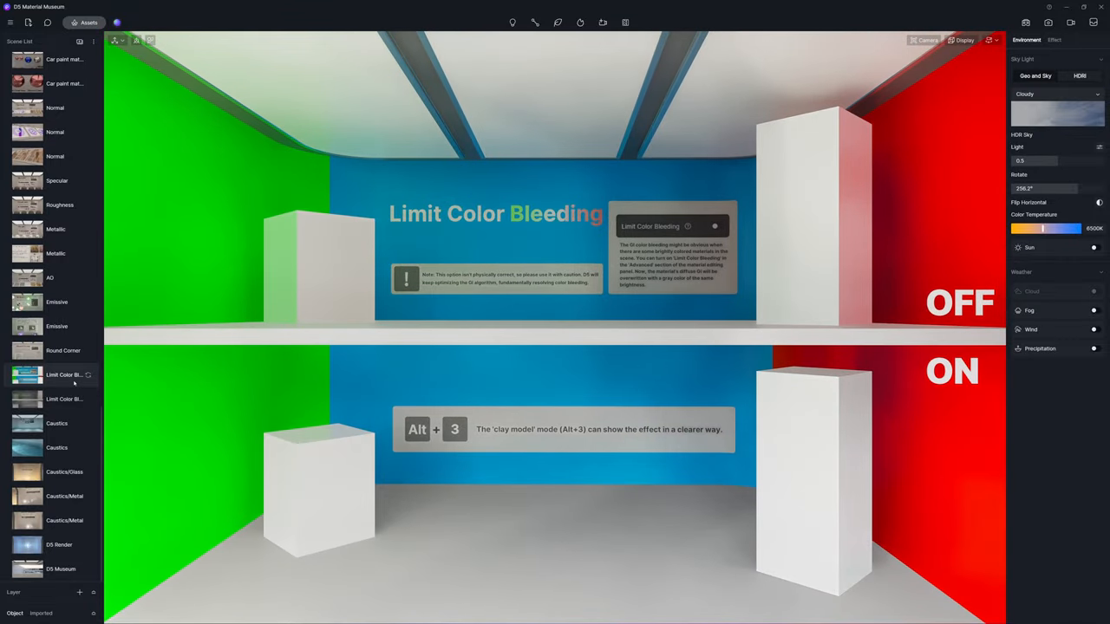
pyautogui.click(56, 423)
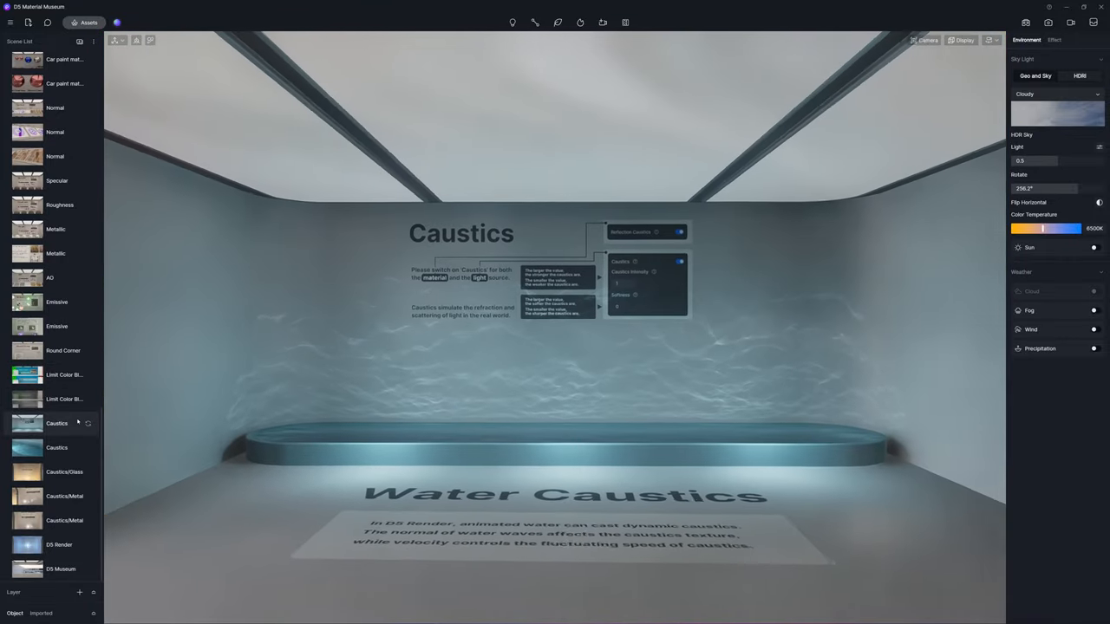